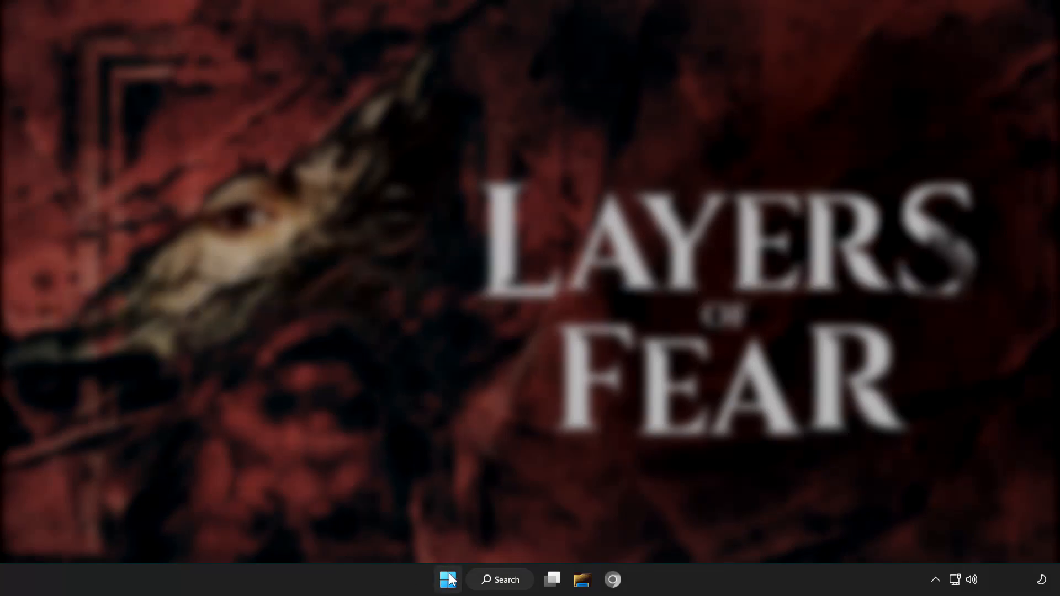
# Launch Steam from the Windows 11 Start menu to reach the library.
pyautogui.click(448, 580)
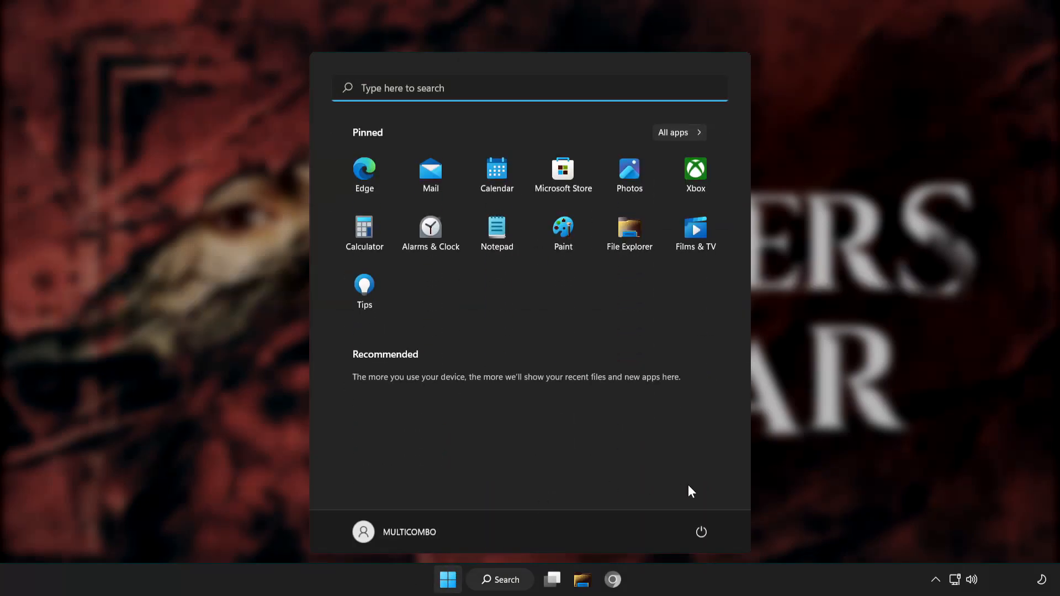
pyautogui.click(702, 533)
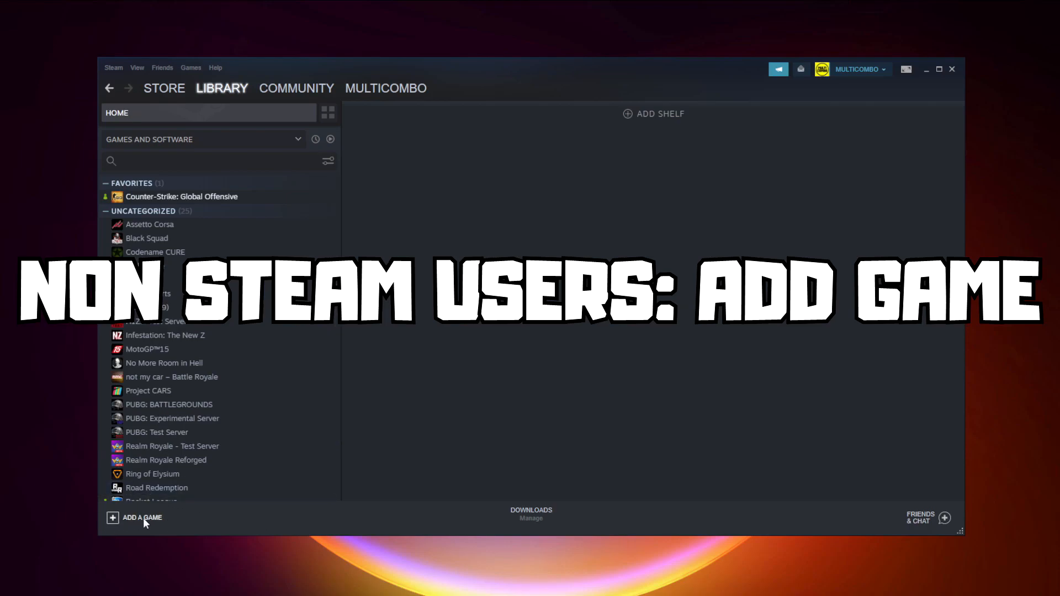
# Add YOUR PROBLEMATIC GAME as a non-Steam game and select it in the library list.
pyautogui.click(142, 517)
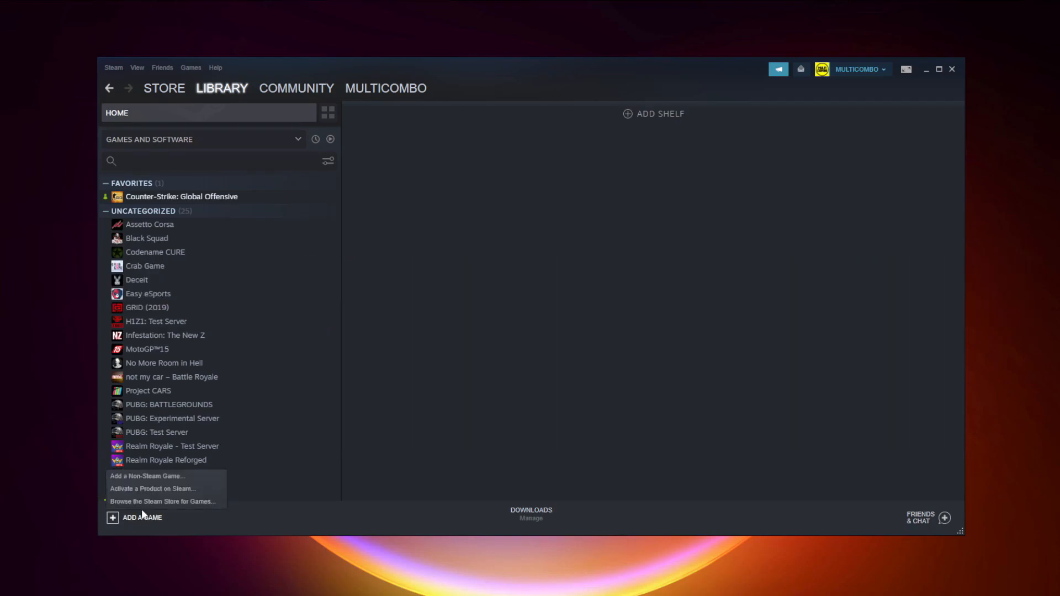
pyautogui.moveTo(146, 476)
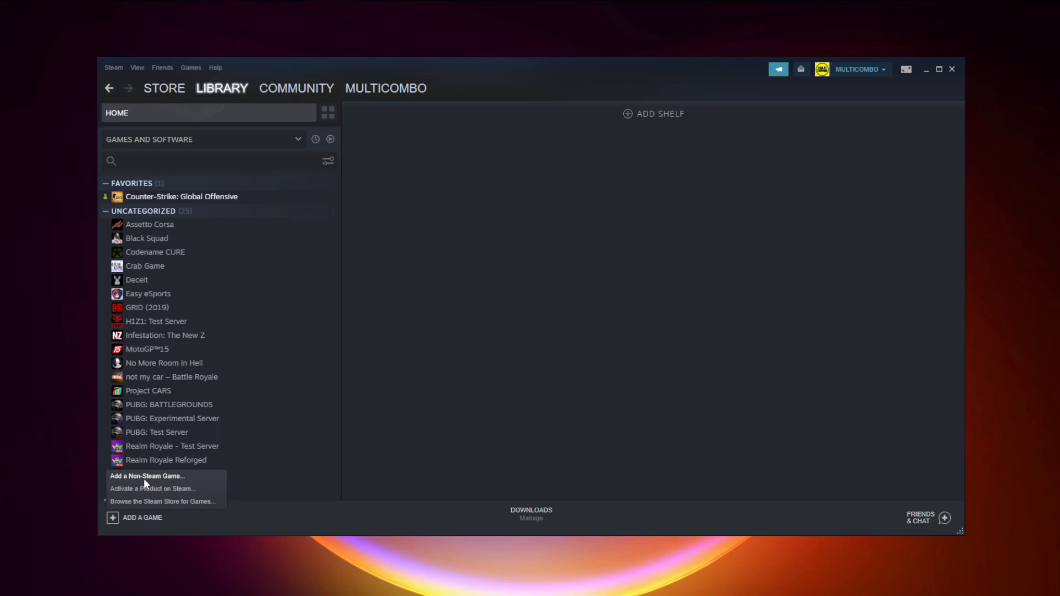
pyautogui.click(147, 476)
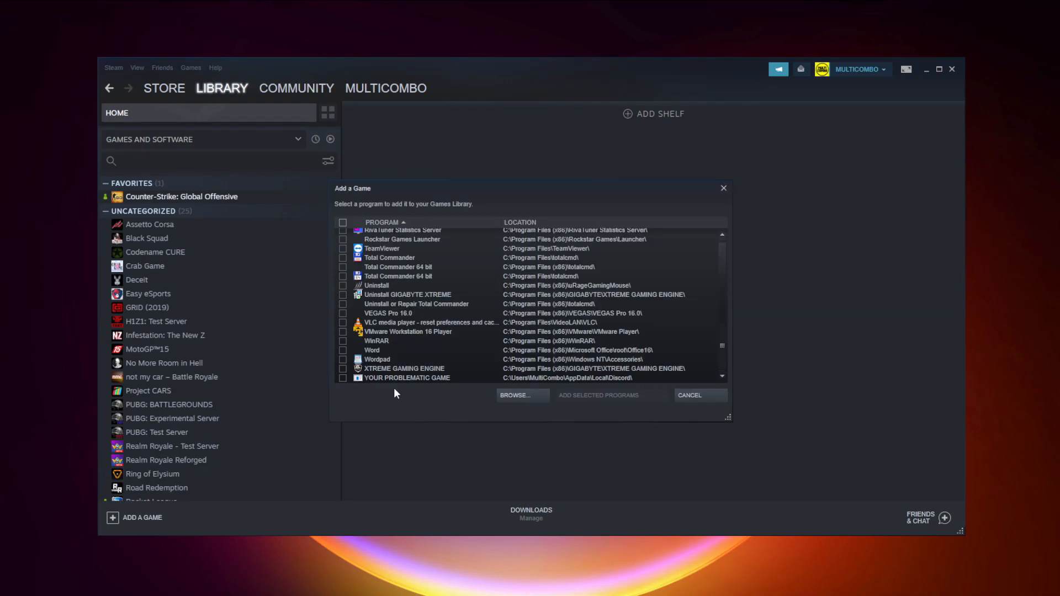
pyautogui.click(407, 377)
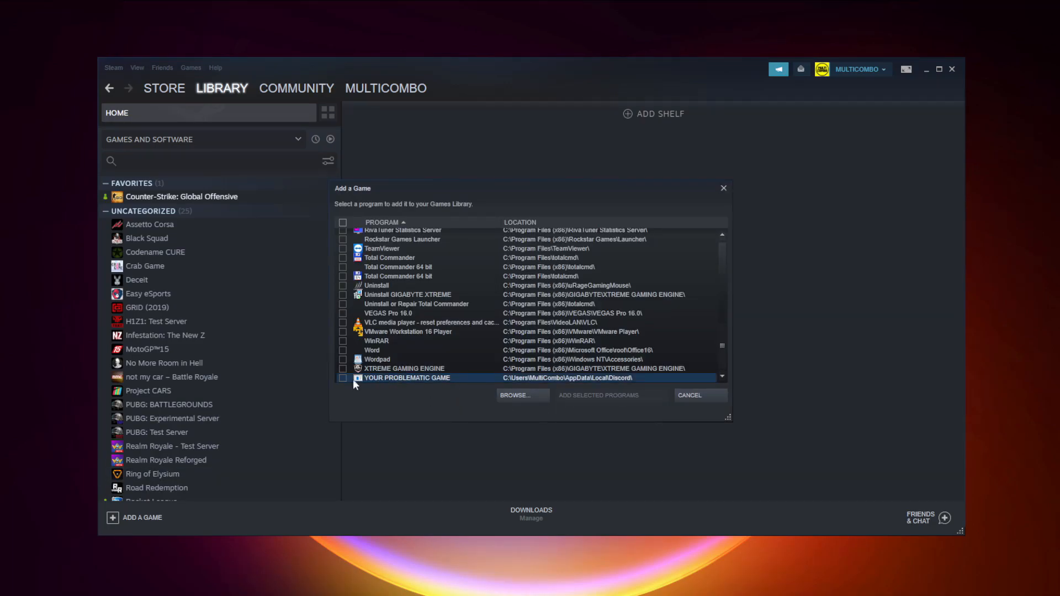
pyautogui.moveTo(423, 386)
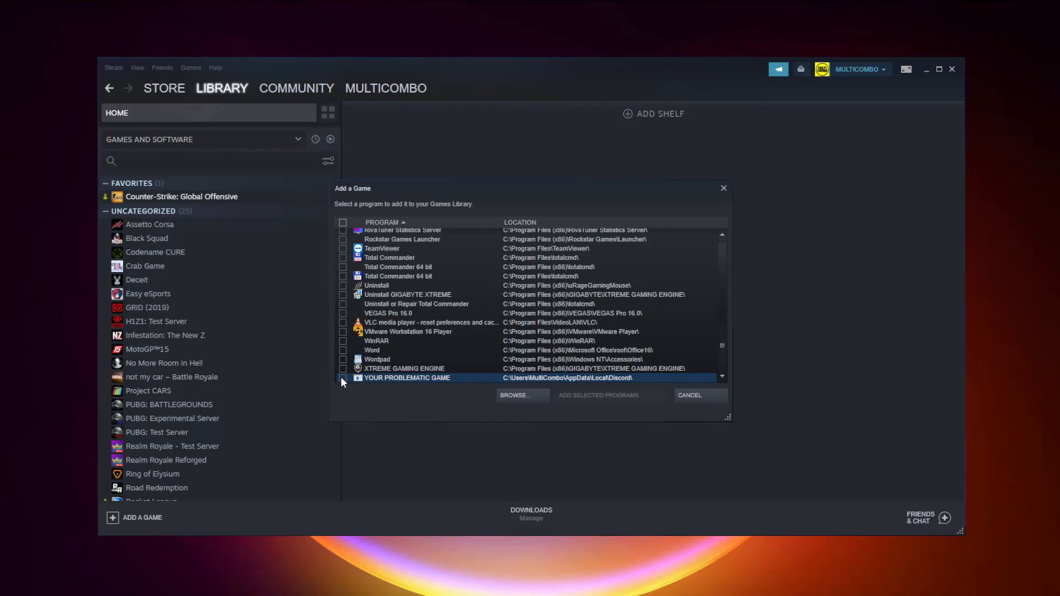
pyautogui.click(342, 377)
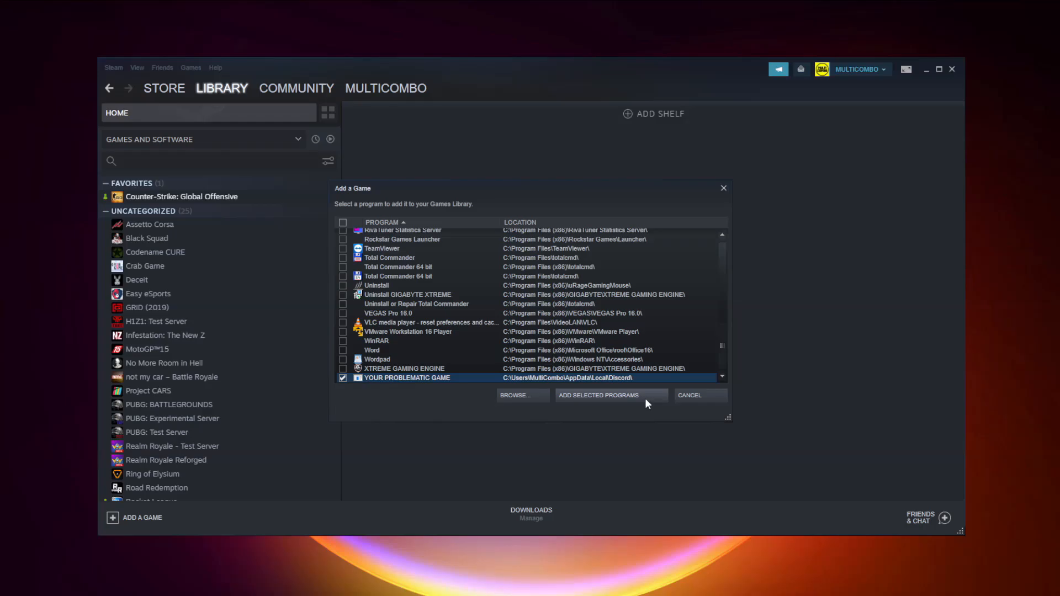
pyautogui.moveTo(601, 404)
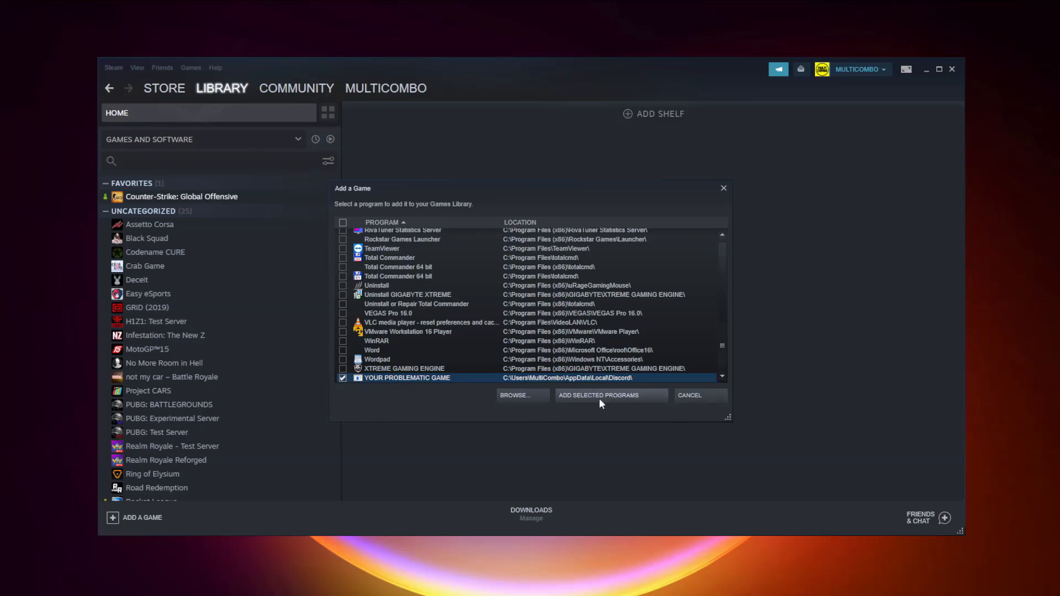
pyautogui.click(610, 395)
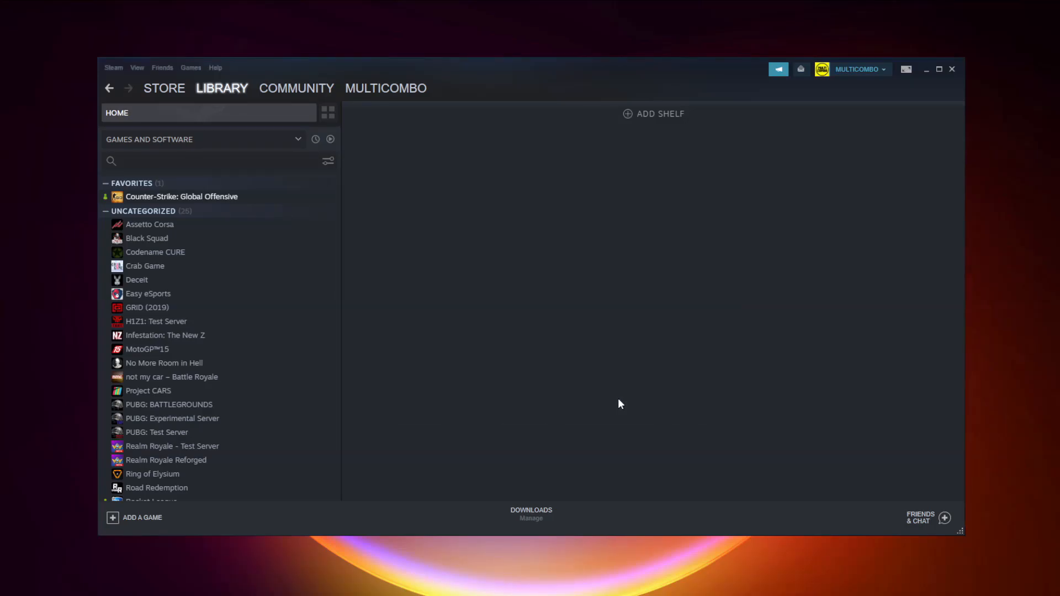
pyautogui.scroll(-3)
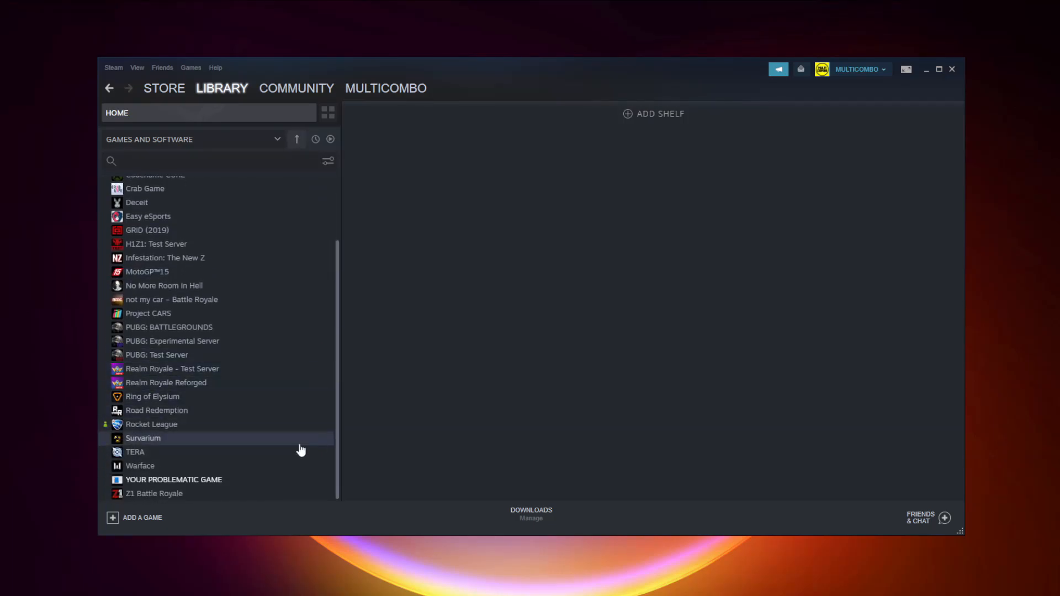
pyautogui.click(173, 479)
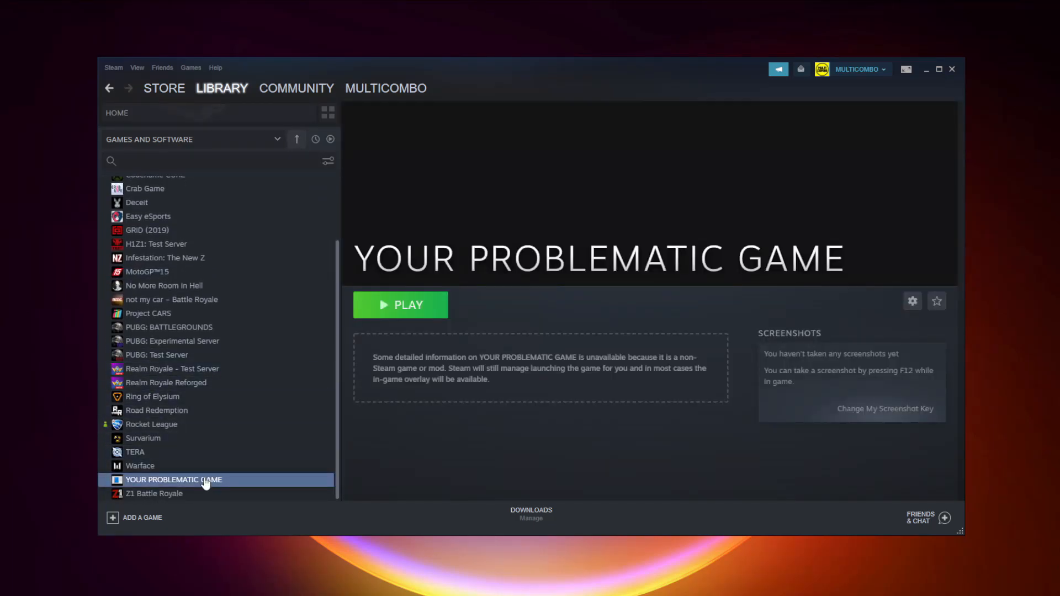
pyautogui.moveTo(113, 67)
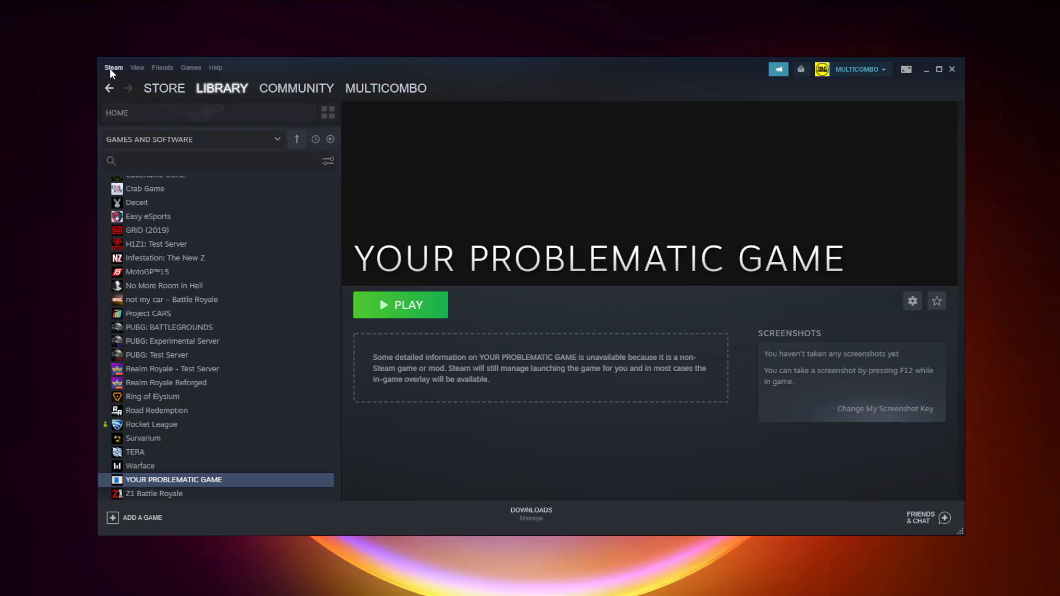
# Reach General Controller Settings via Steam menu > Settings > Controller.
pyautogui.click(112, 67)
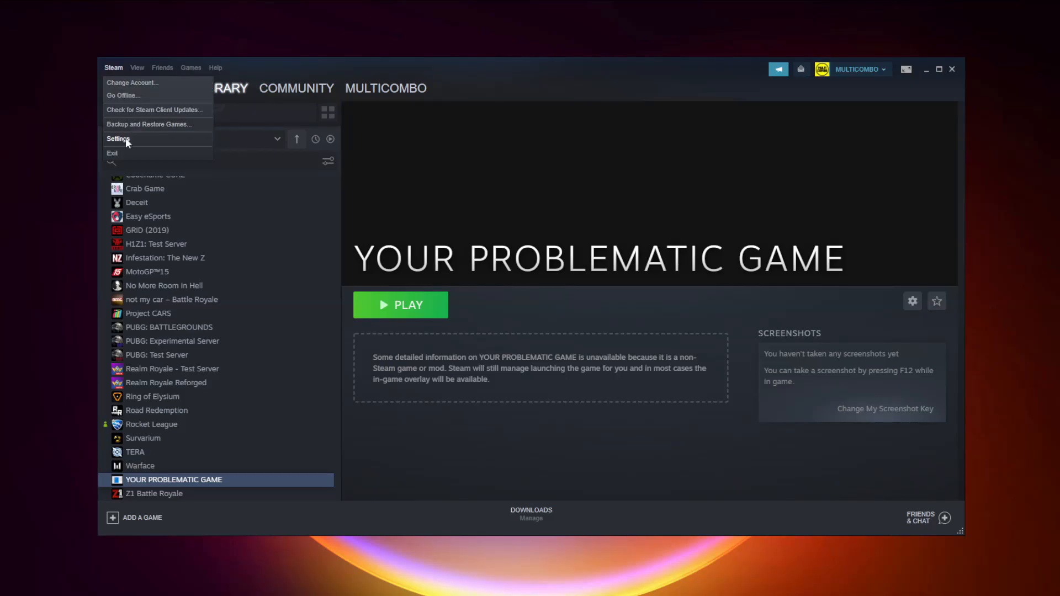
pyautogui.click(118, 139)
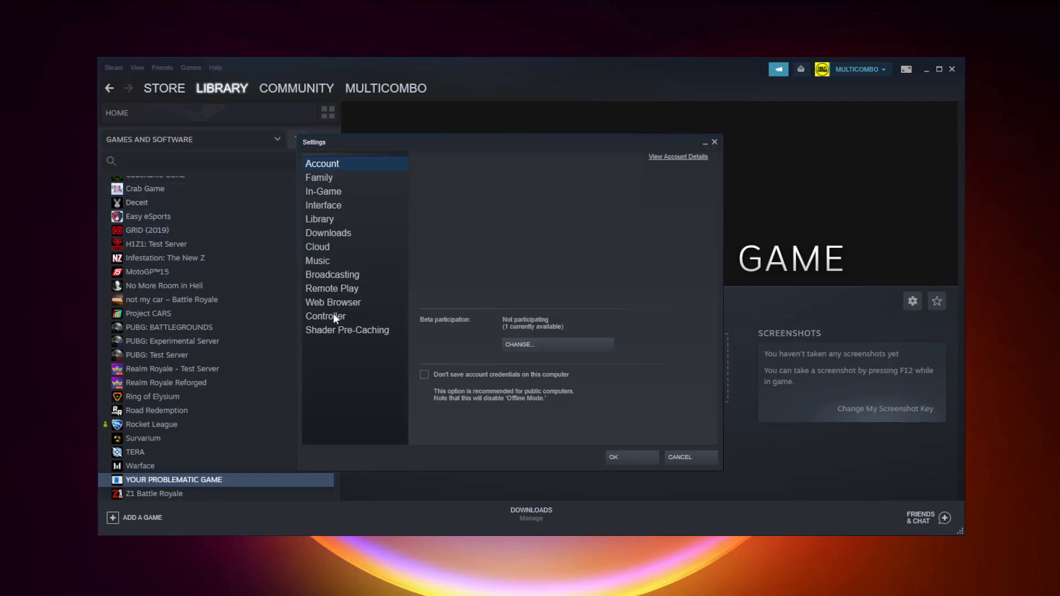
pyautogui.click(325, 316)
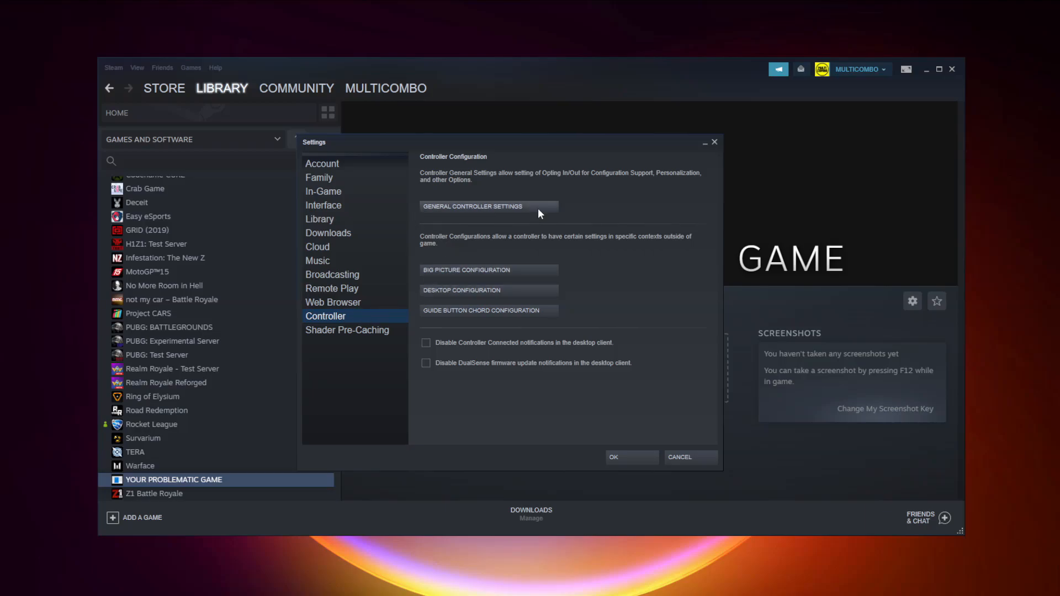
pyautogui.moveTo(491, 214)
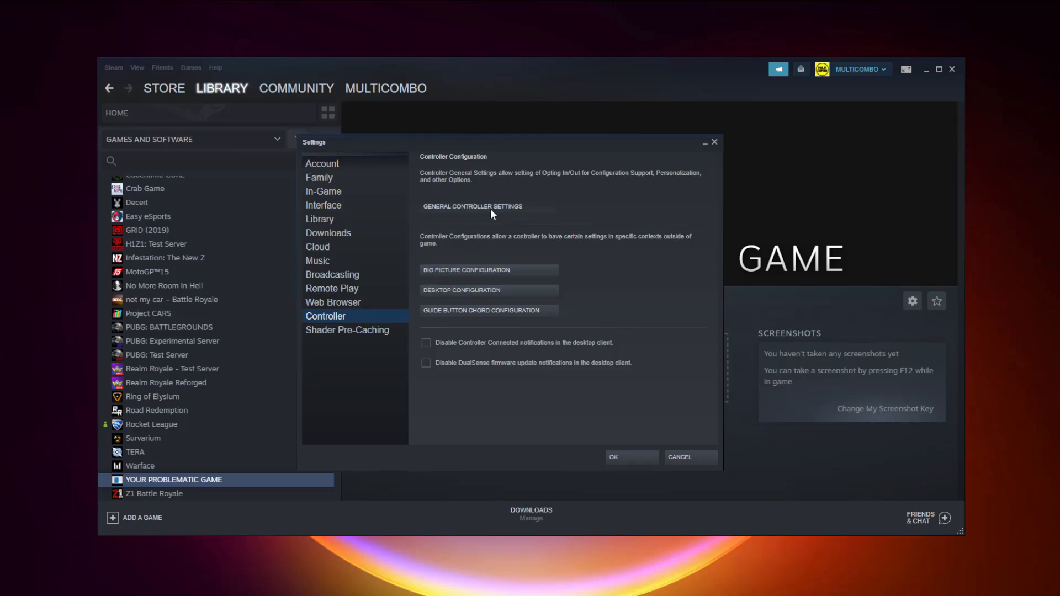
pyautogui.click(471, 206)
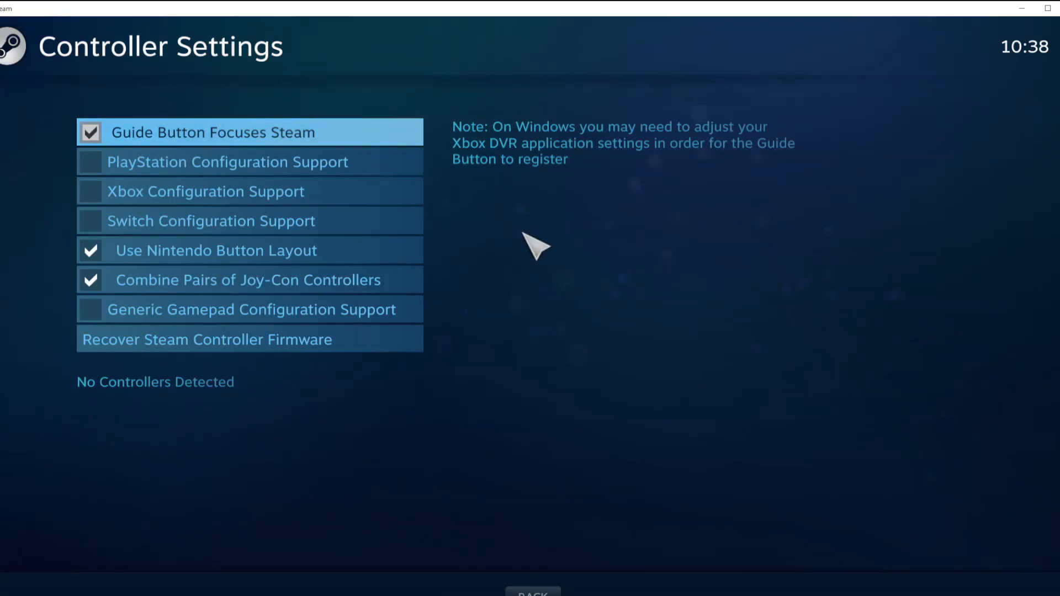
pyautogui.moveTo(226, 162)
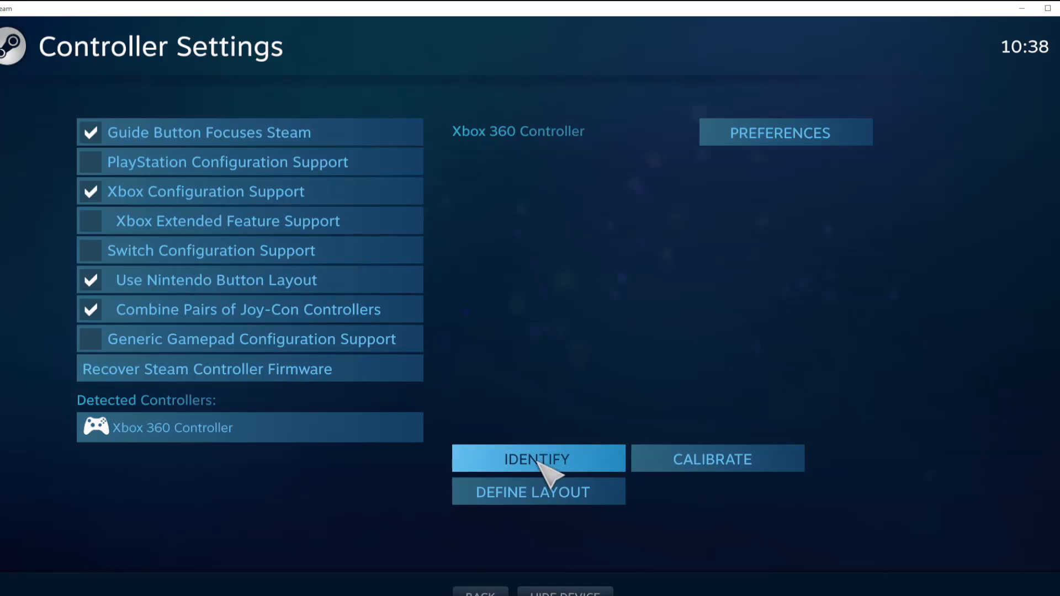
pyautogui.moveTo(682, 474)
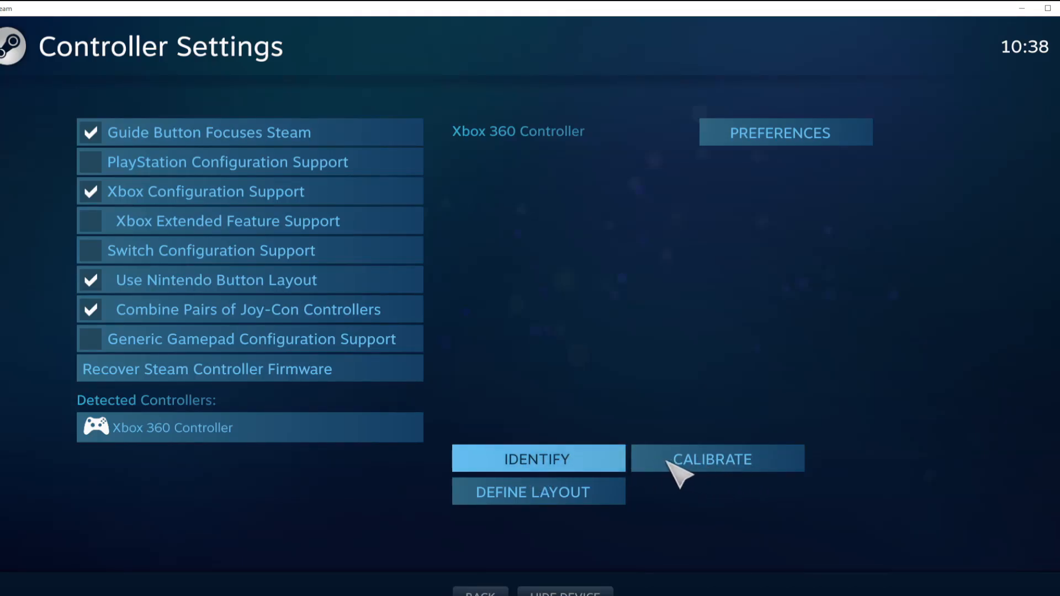
# Enable Xbox Configuration Support for the Xbox 360 controller and confirm the settings with OK.
pyautogui.click(715, 459)
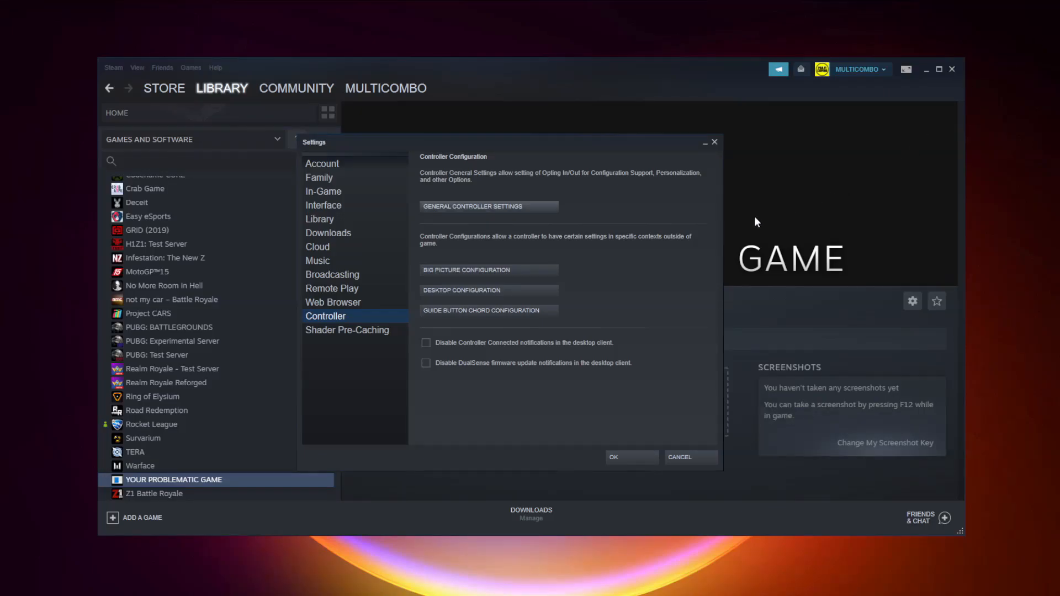
pyautogui.moveTo(631, 356)
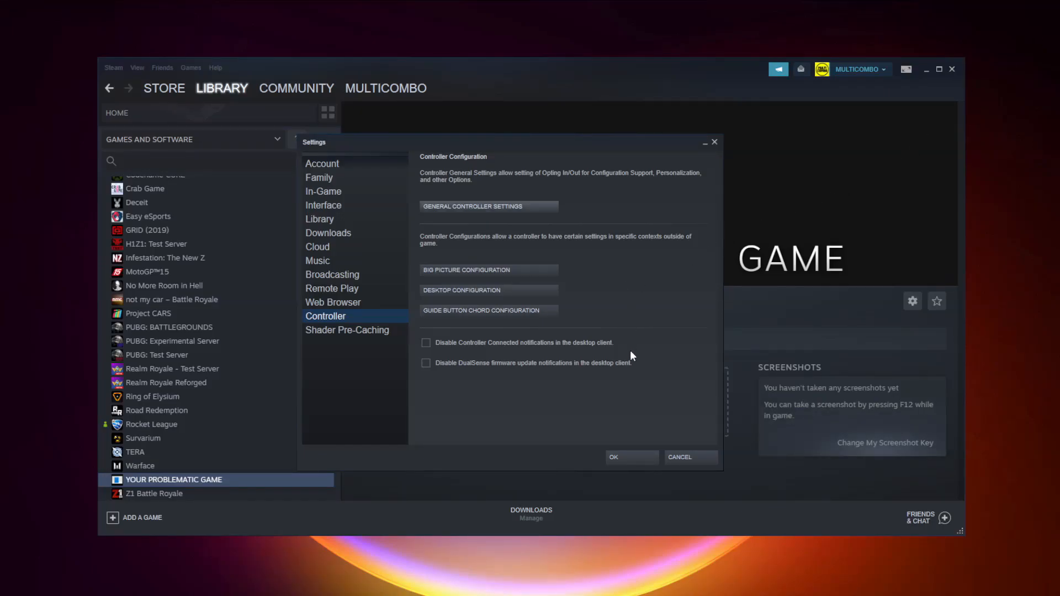
pyautogui.click(613, 457)
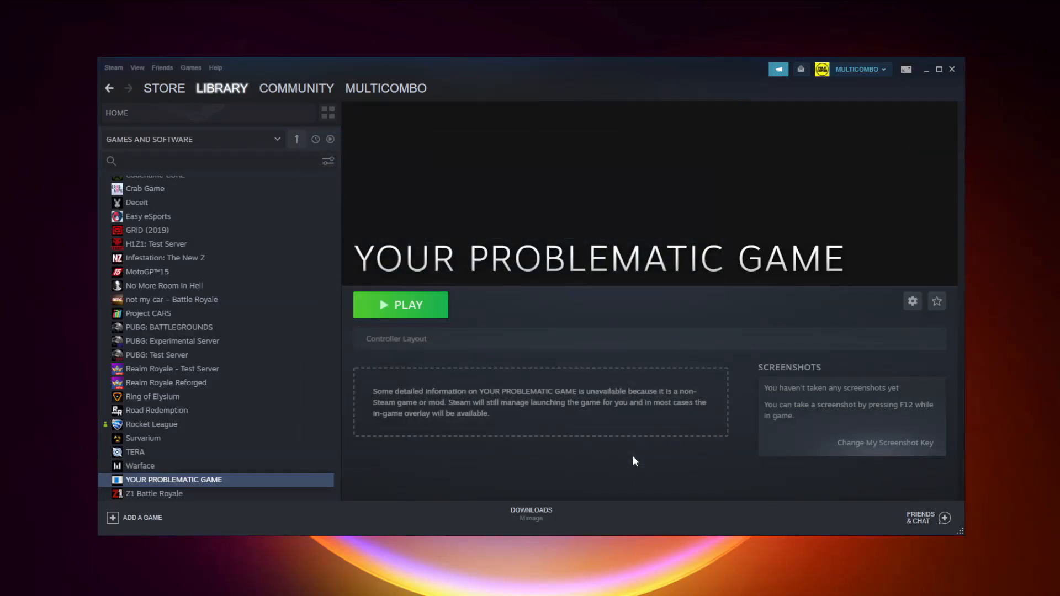
pyautogui.click(400, 304)
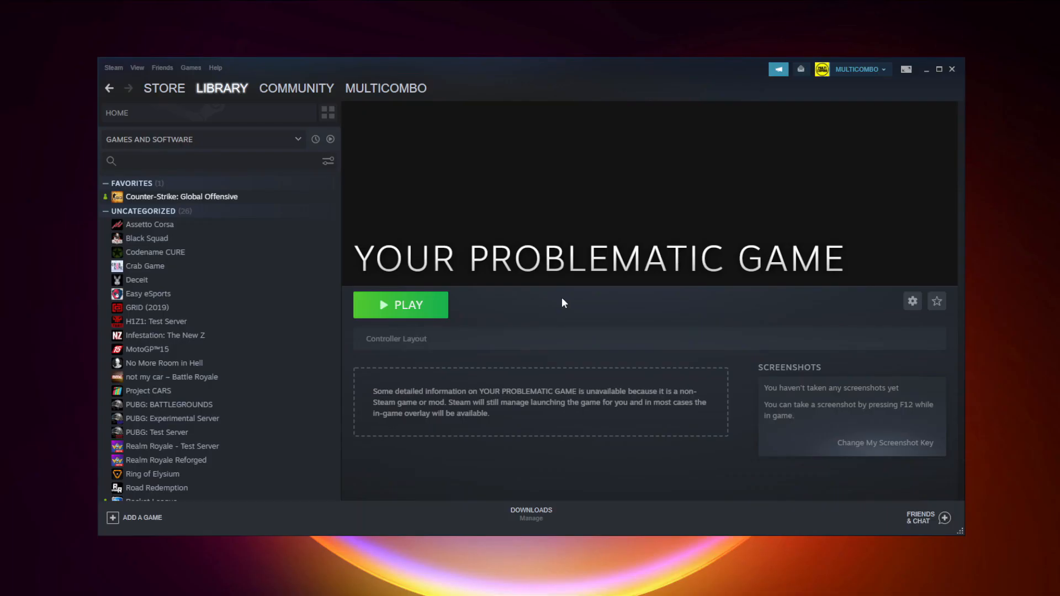
pyautogui.moveTo(907, 89)
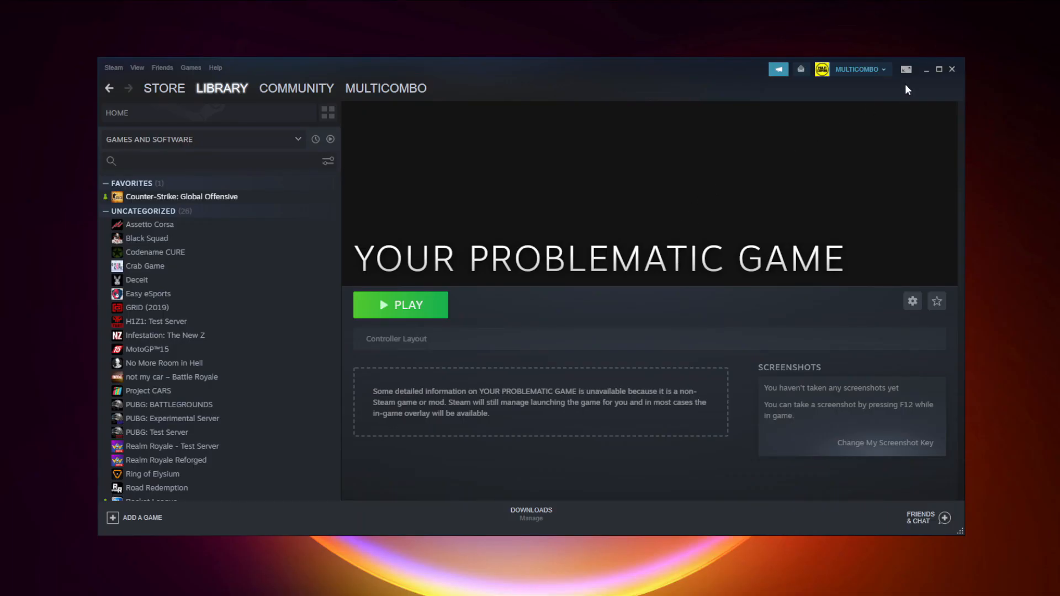
pyautogui.moveTo(906, 69)
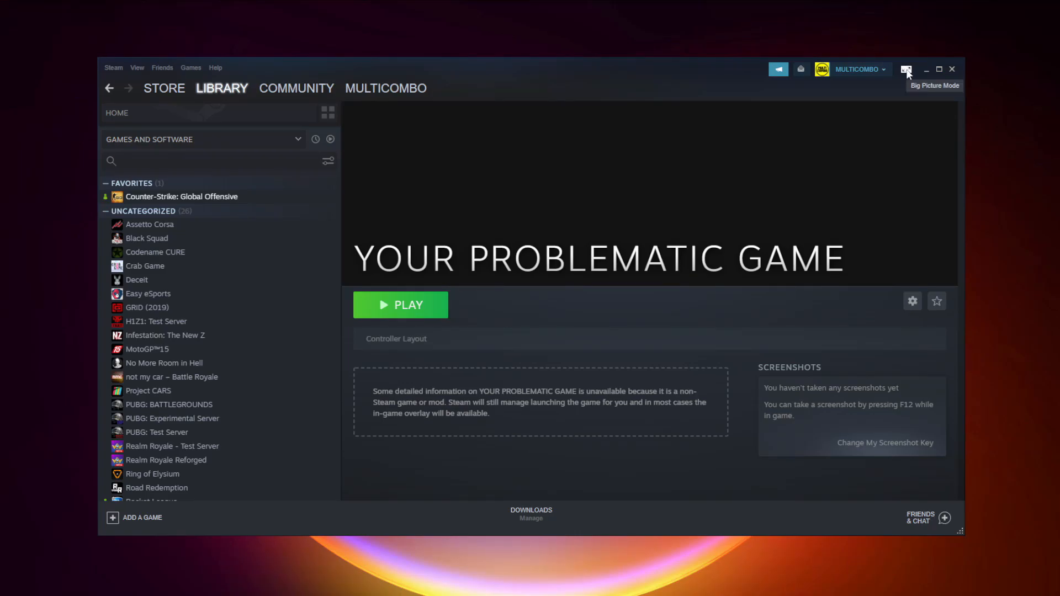
# Enter Big Picture Mode and go to YOUR PROBLEMATIC GAME's page from the Library.
pyautogui.click(907, 68)
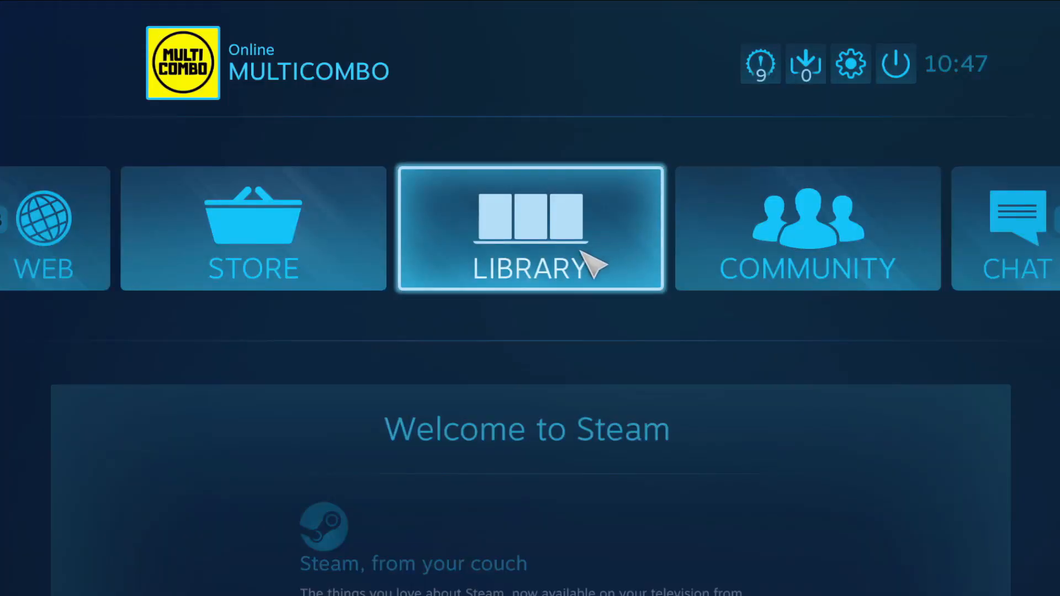
pyautogui.moveTo(554, 283)
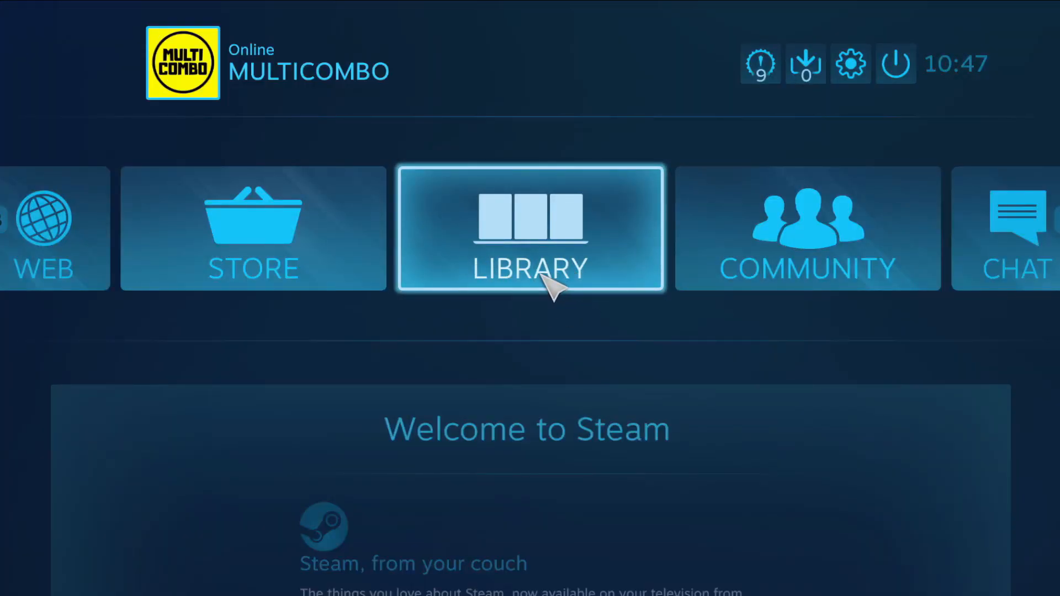
pyautogui.click(529, 228)
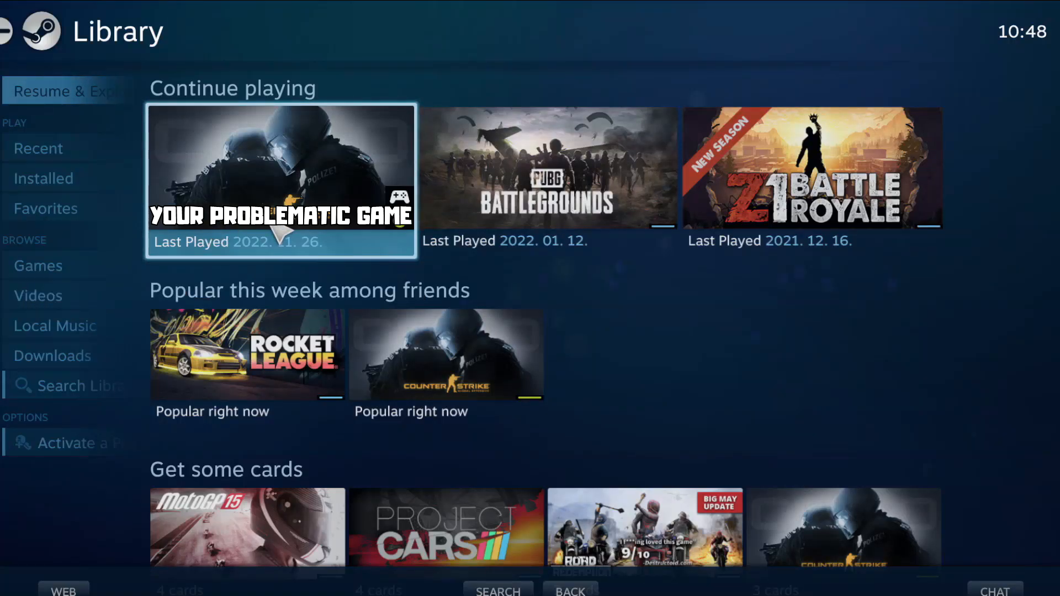
pyautogui.click(280, 179)
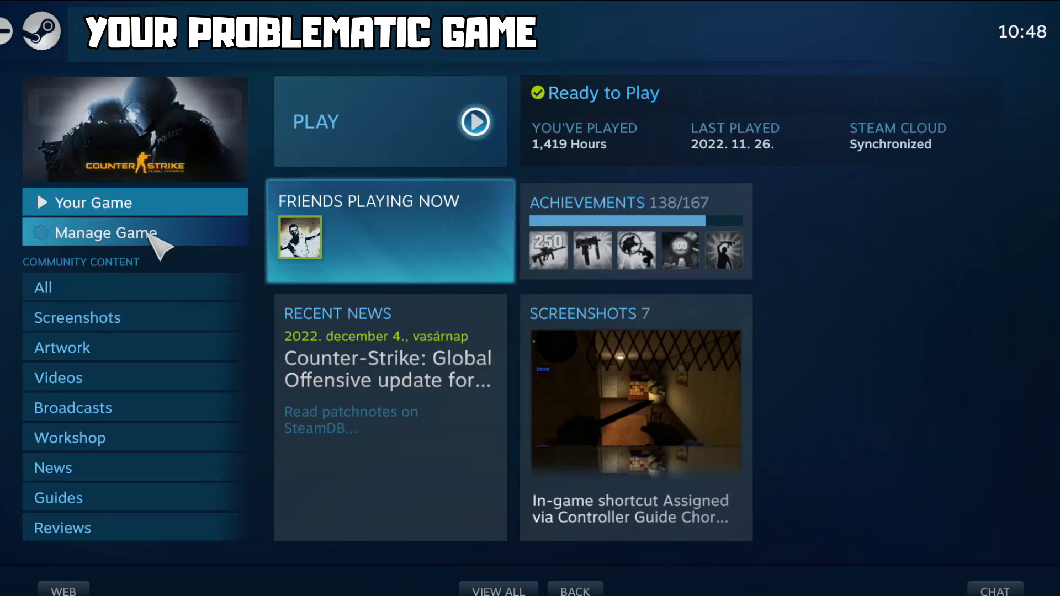
# Reach Controller Application Options through Manage Game, showing Steam Input Forced On.
pyautogui.click(104, 233)
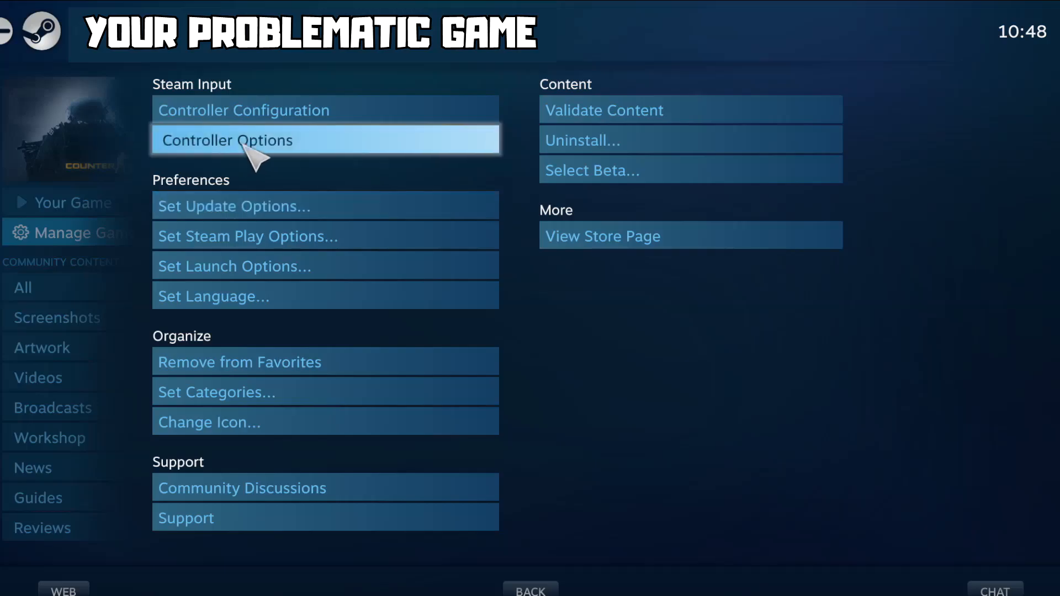
pyautogui.click(228, 140)
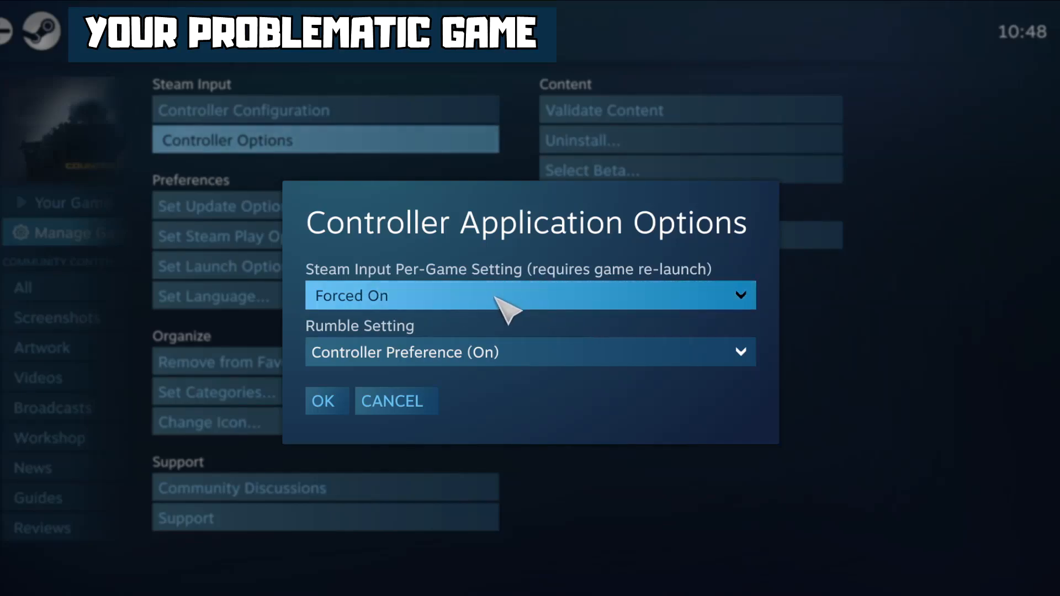
# Set the per-game Steam Input setting to Forced Off, confirm, and return to the game's page.
pyautogui.click(531, 294)
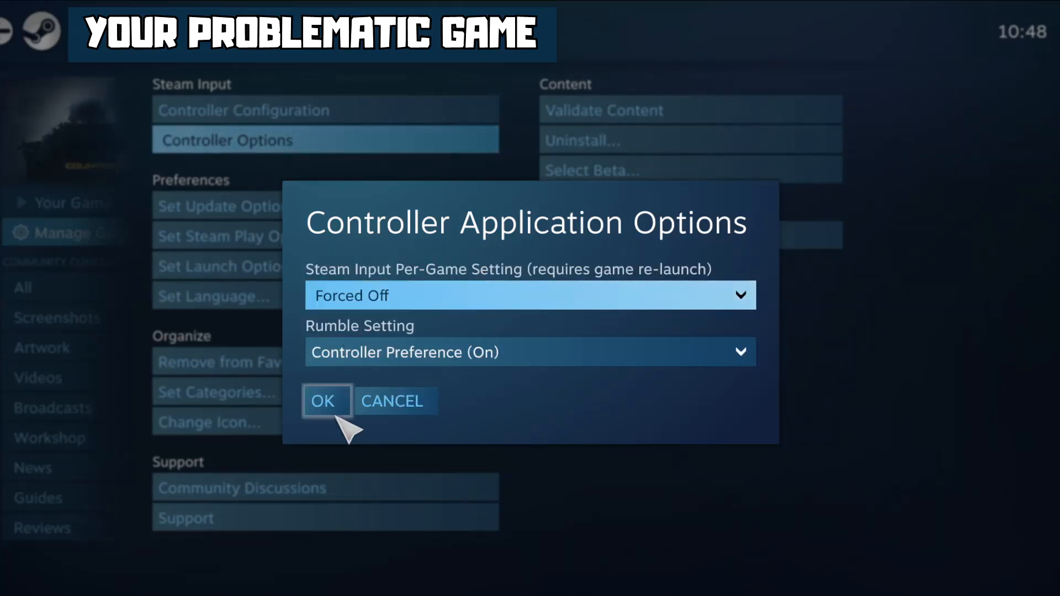
pyautogui.click(324, 401)
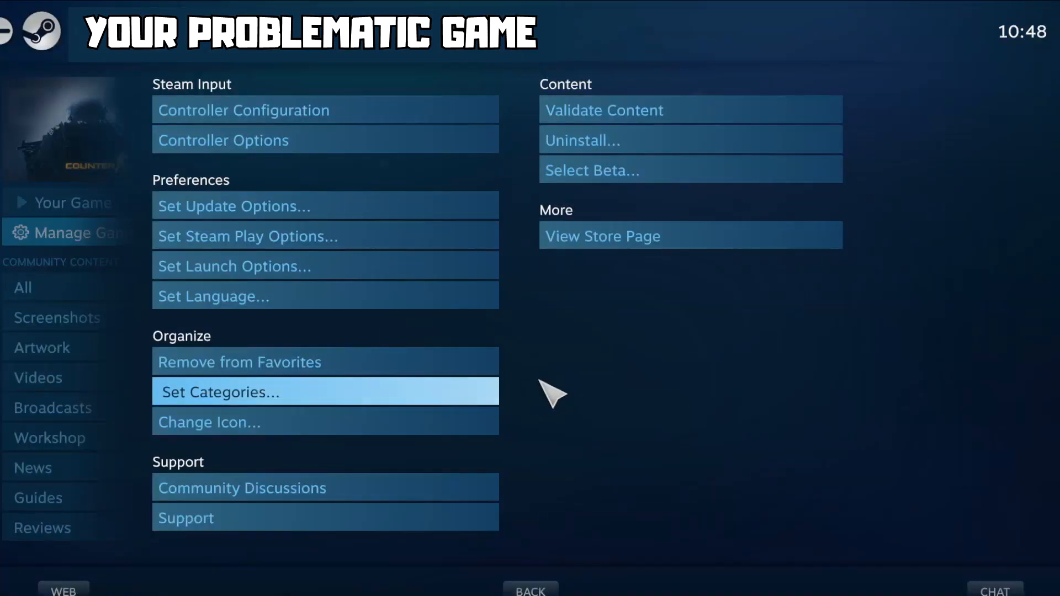
pyautogui.click(93, 202)
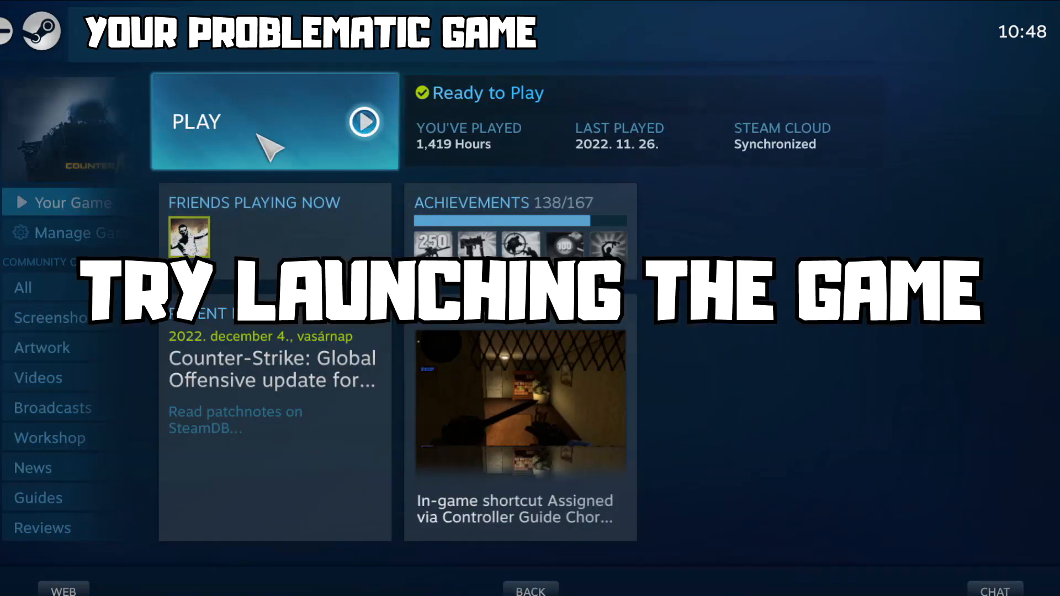
pyautogui.rightClick(181, 196)
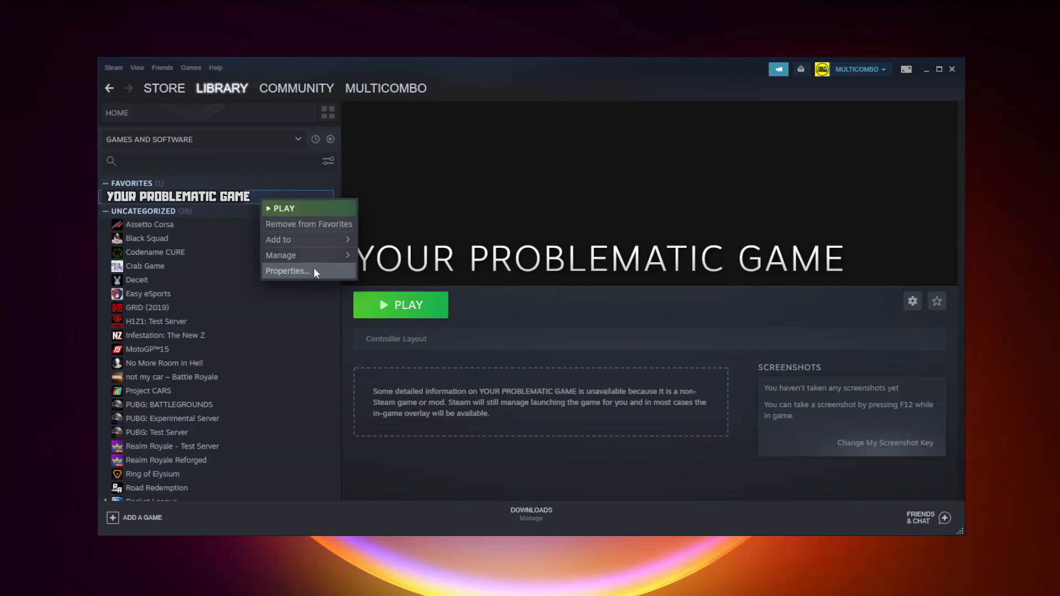
# In Properties > Controller, set the override to Disable Steam Input and close the window.
pyautogui.click(288, 270)
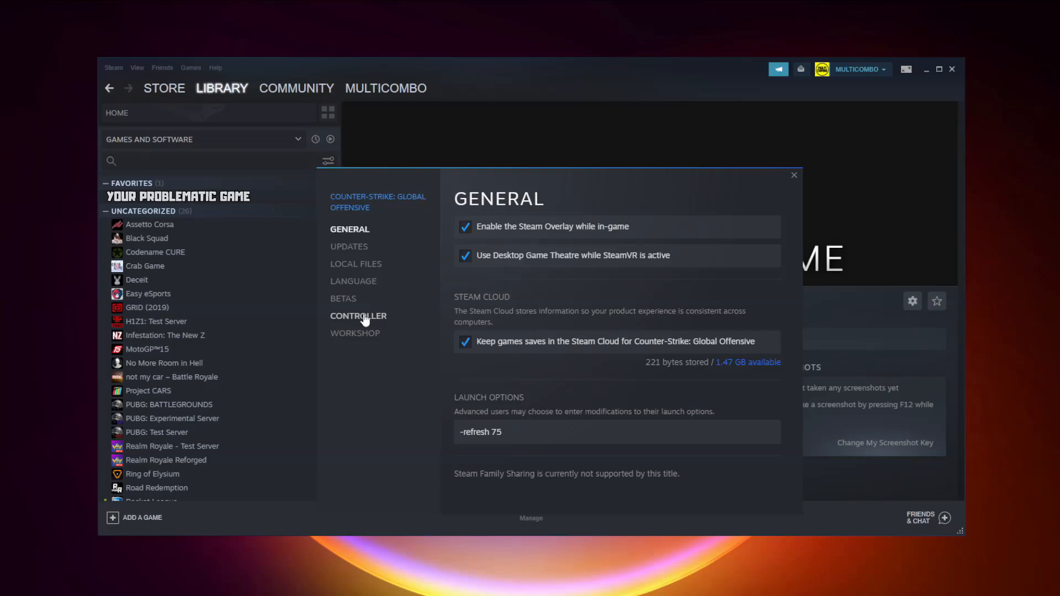
pyautogui.click(358, 316)
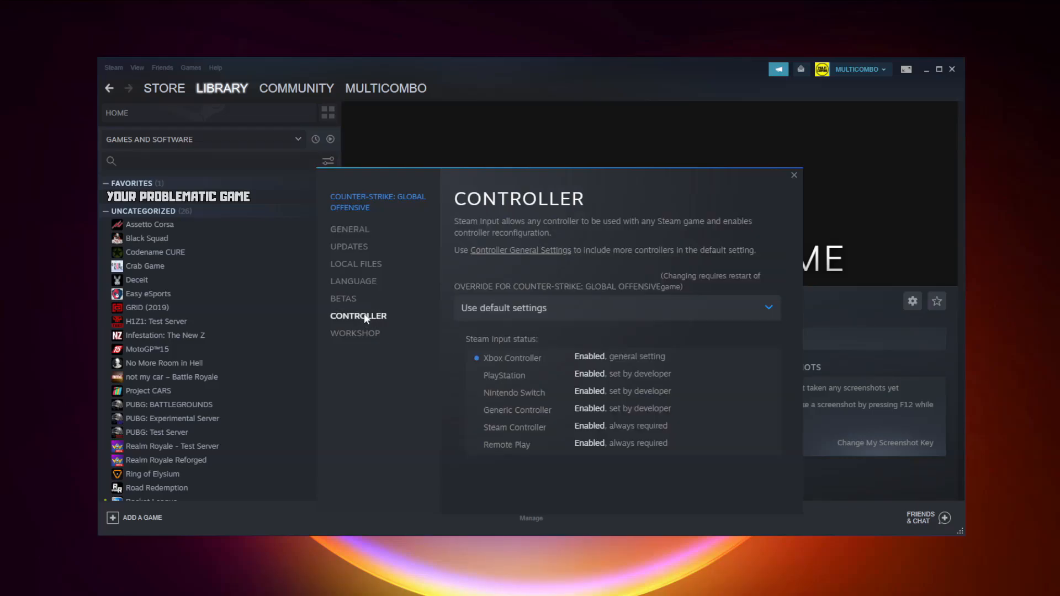
pyautogui.moveTo(541, 308)
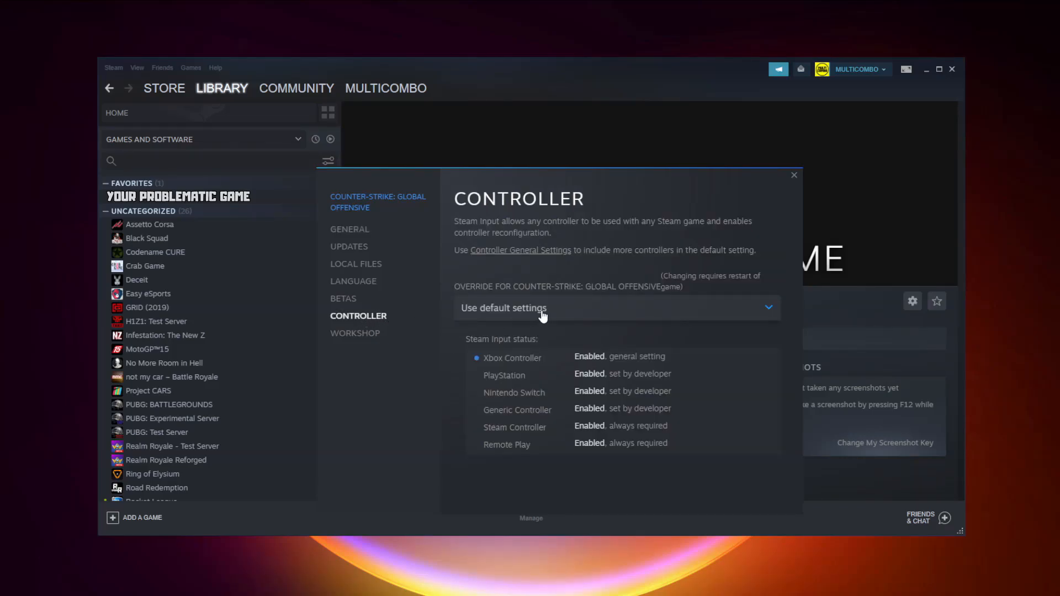
pyautogui.click(616, 309)
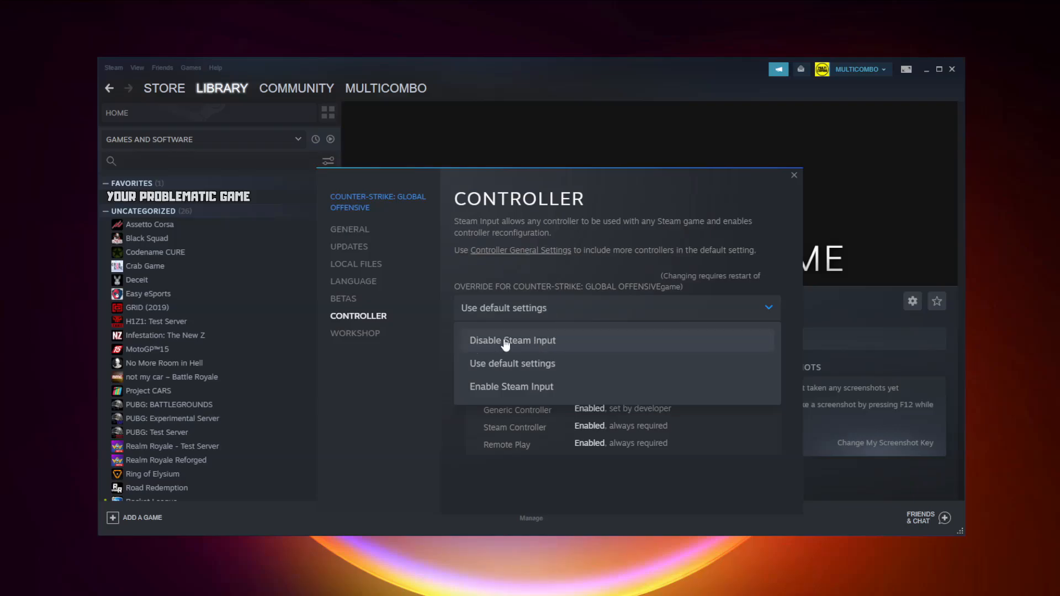
pyautogui.click(512, 340)
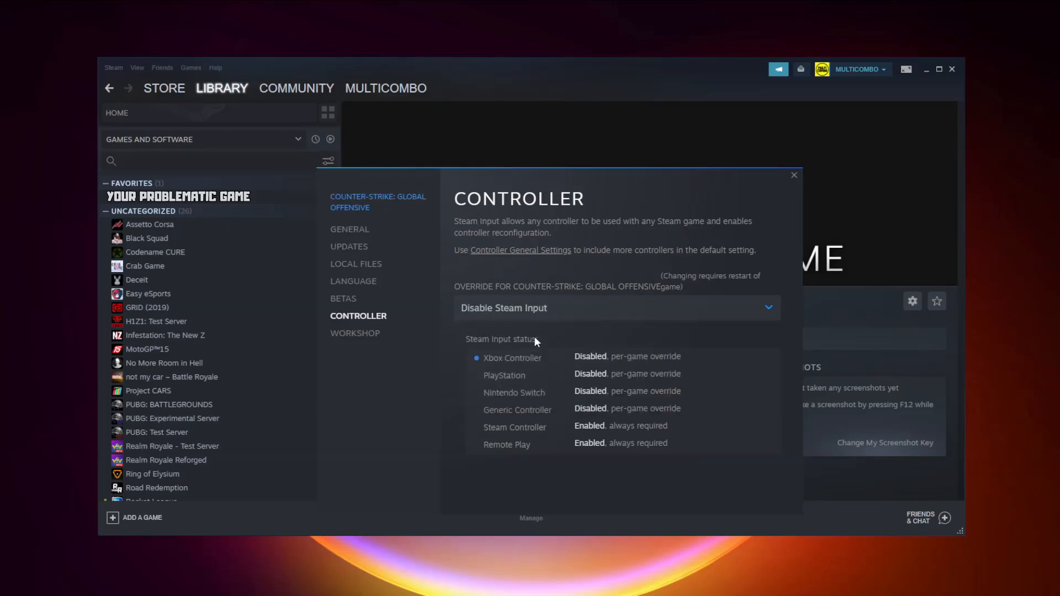
pyautogui.click(794, 176)
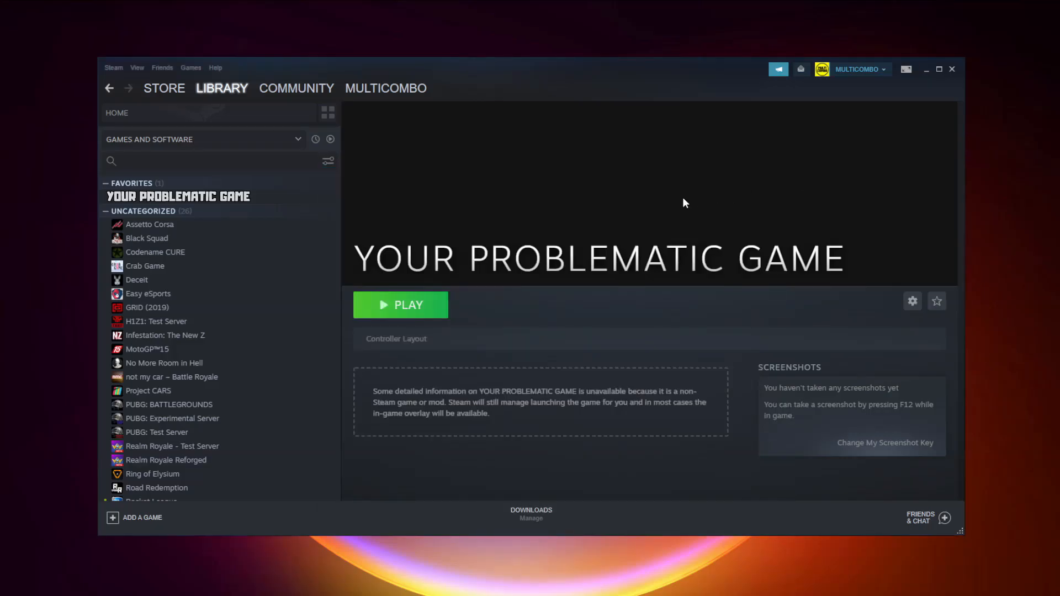
pyautogui.click(400, 305)
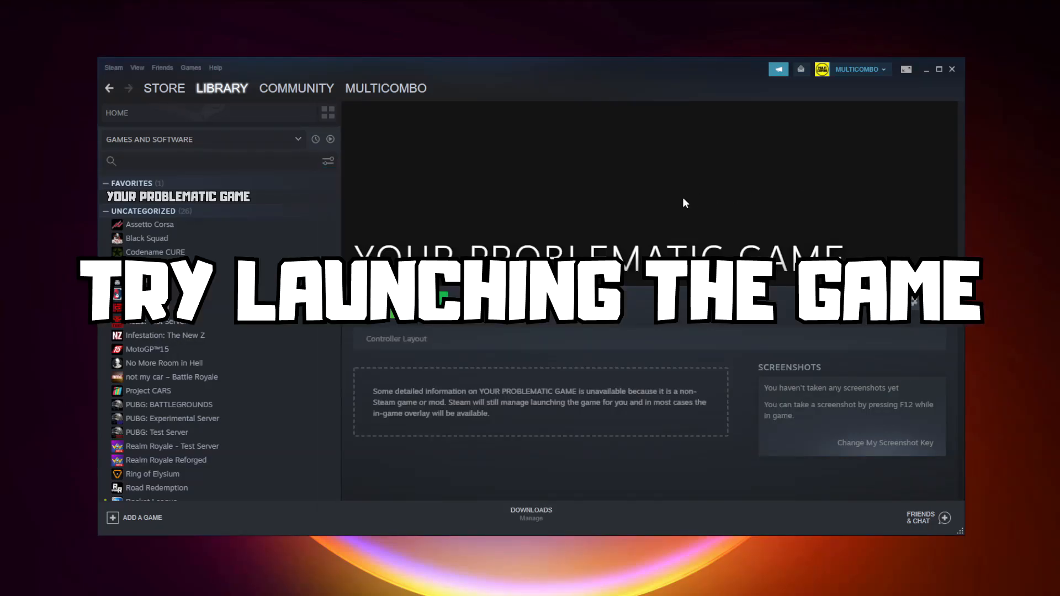
# Reopen Properties > Controller, set the override to Enable Steam Input and close the window.
pyautogui.click(178, 196)
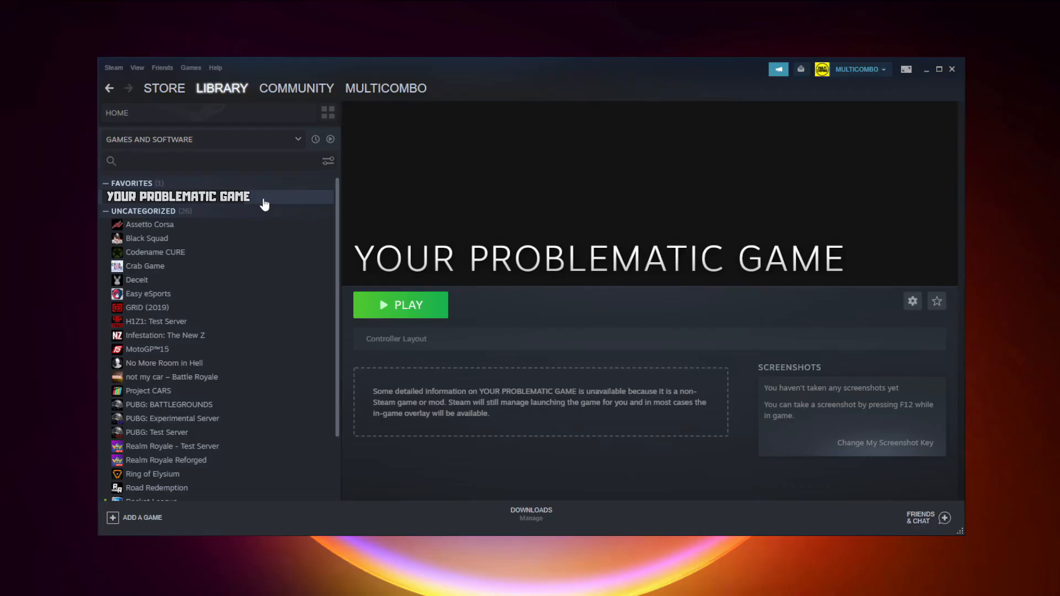
pyautogui.rightClick(178, 197)
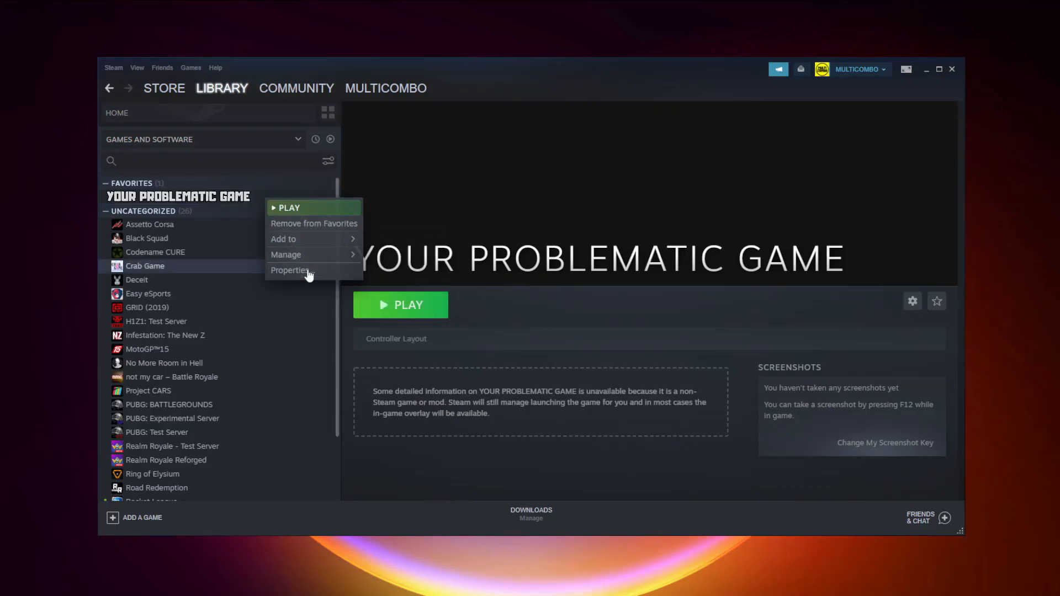
pyautogui.click(291, 271)
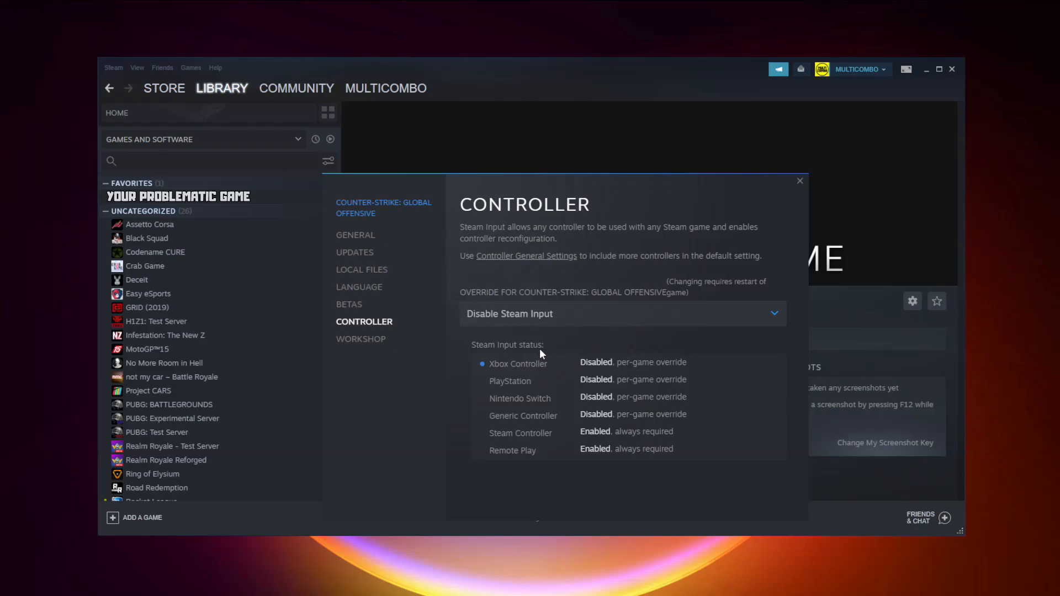
pyautogui.click(621, 314)
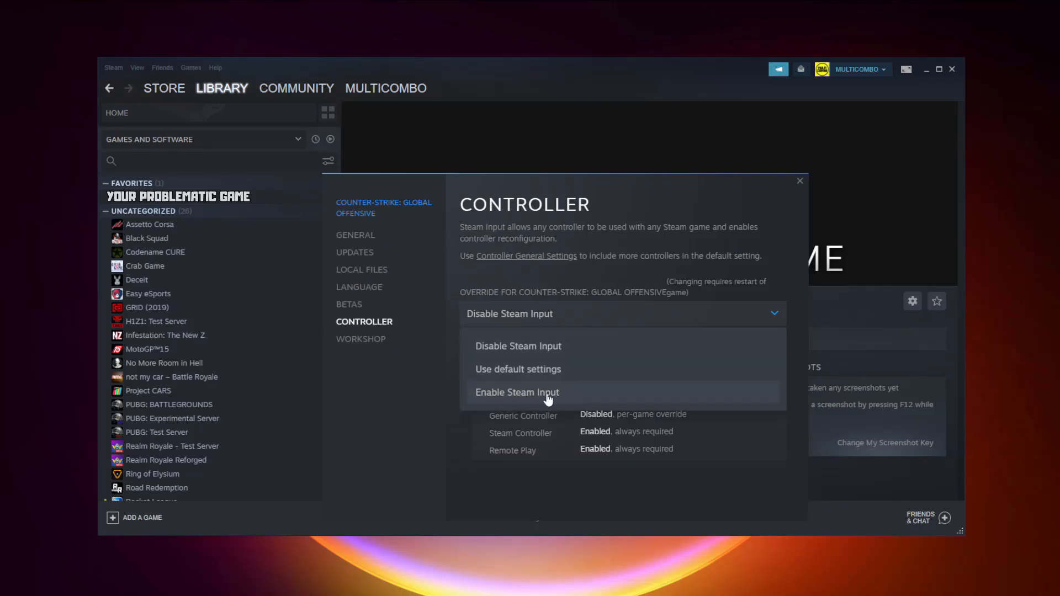
pyautogui.moveTo(588, 398)
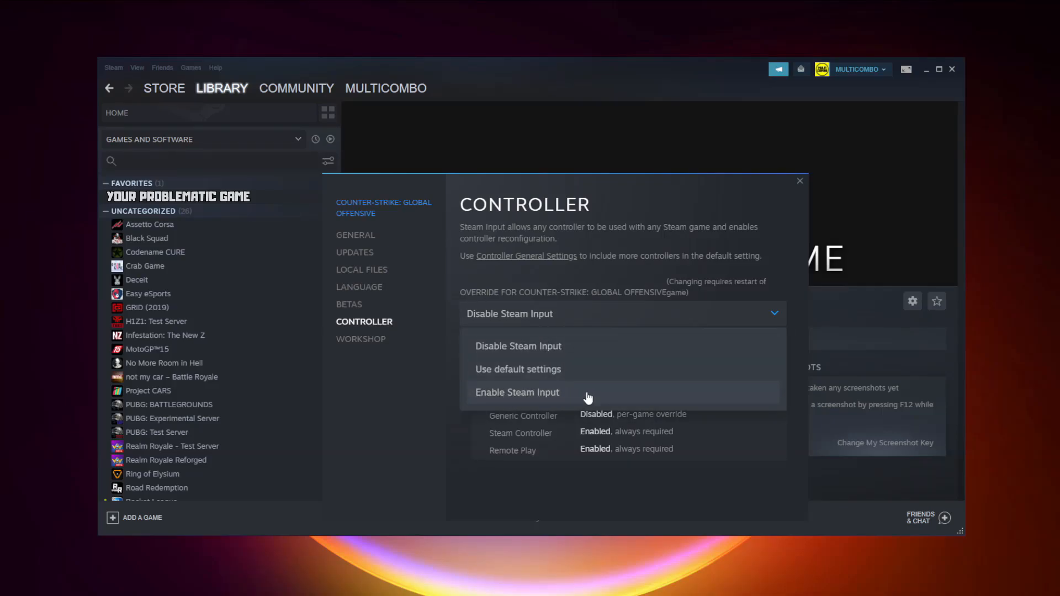
pyautogui.click(517, 392)
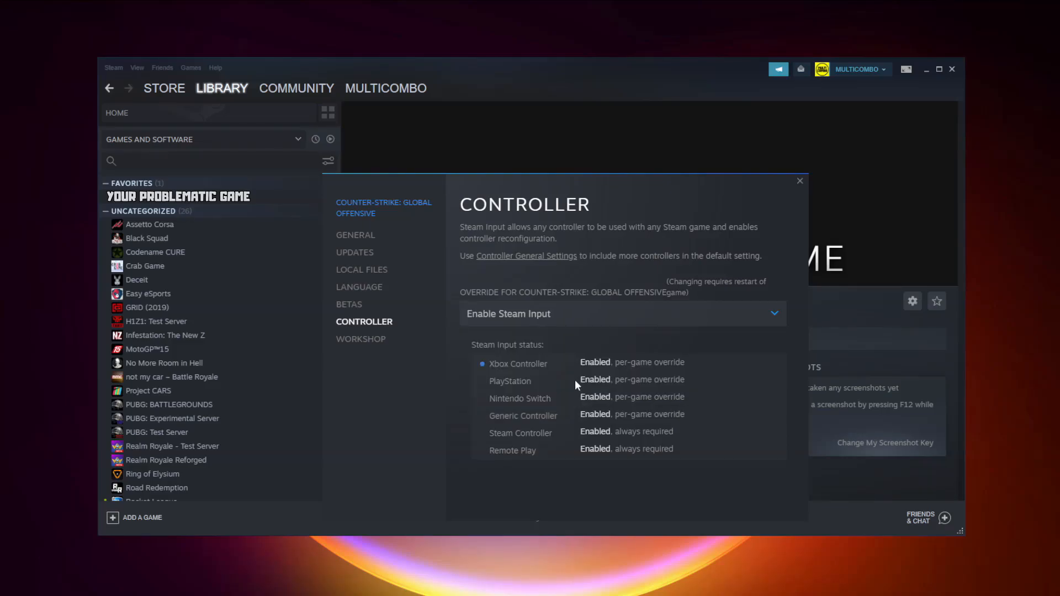
pyautogui.click(801, 180)
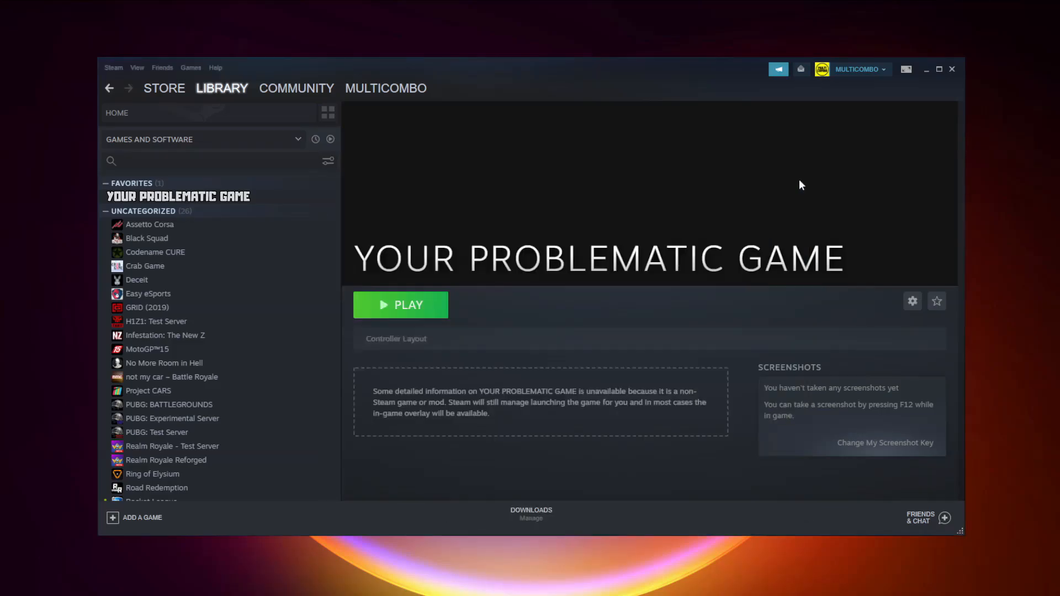
pyautogui.click(400, 305)
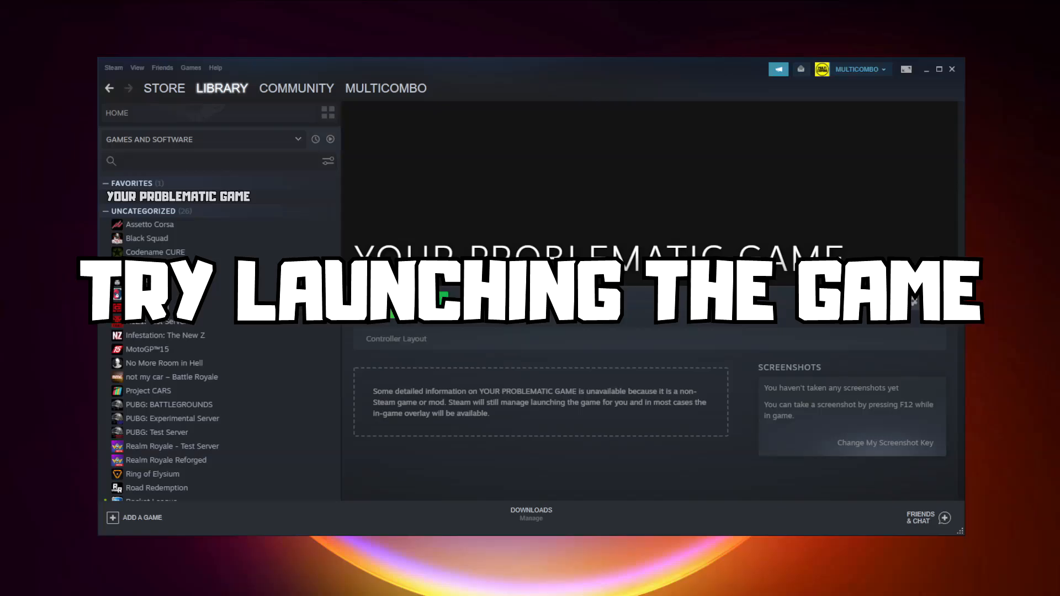